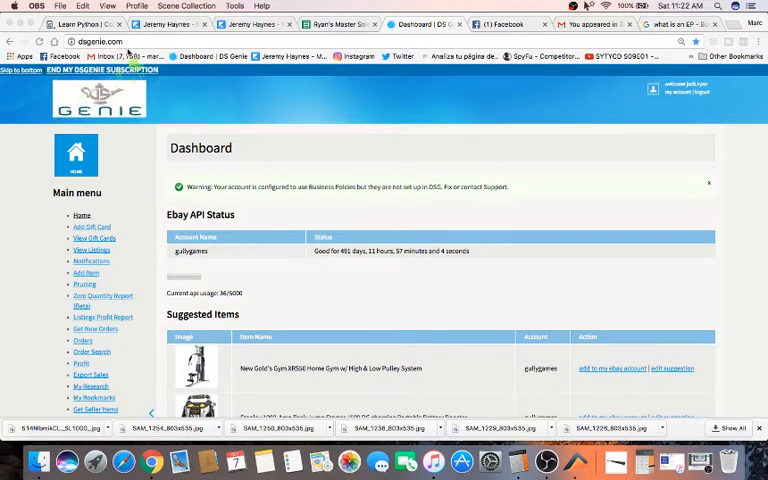
mouse_move(158, 114)
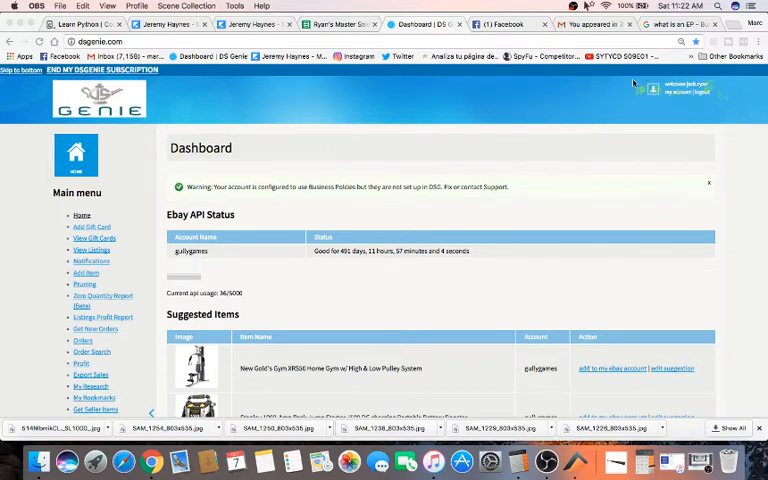
mouse_move(653, 100)
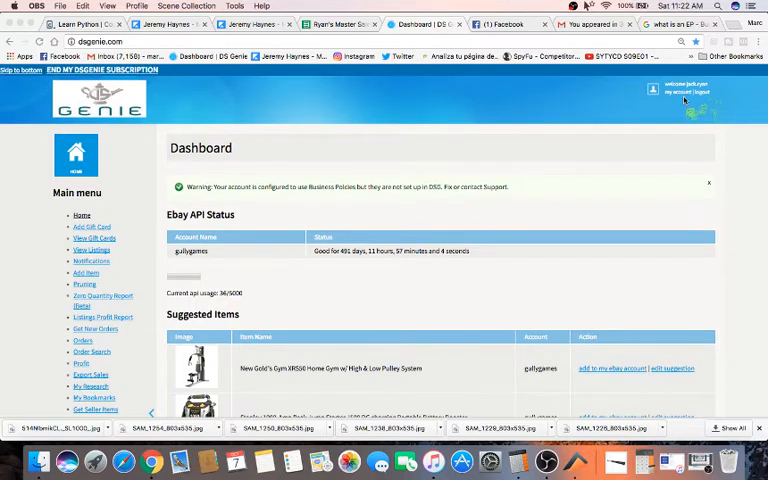
mouse_move(105, 152)
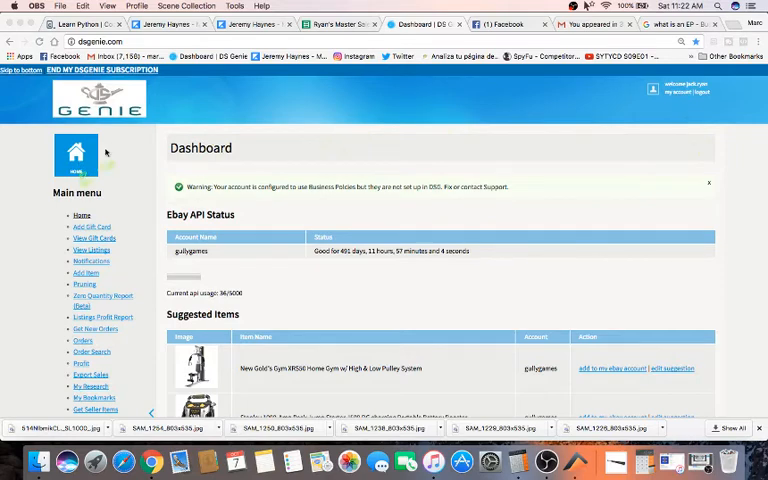
mouse_move(93, 103)
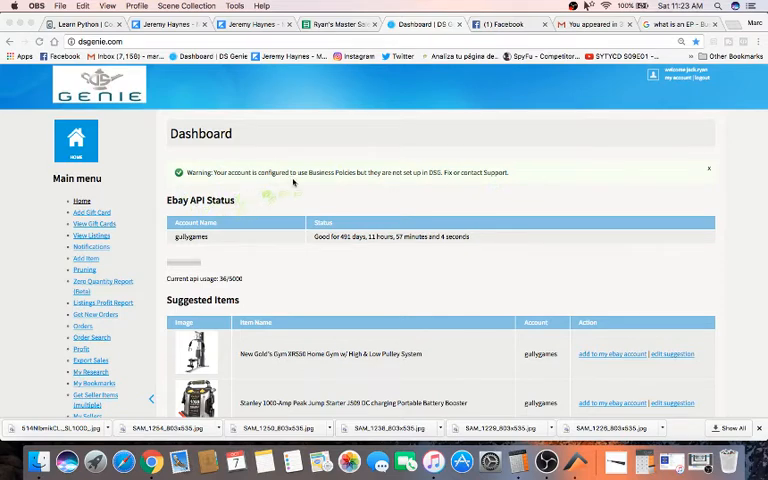
mouse_move(320, 186)
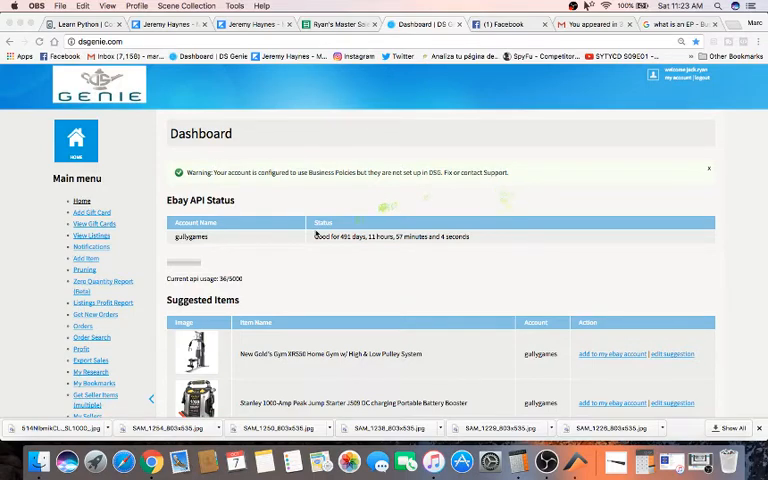
scroll("down", 3)
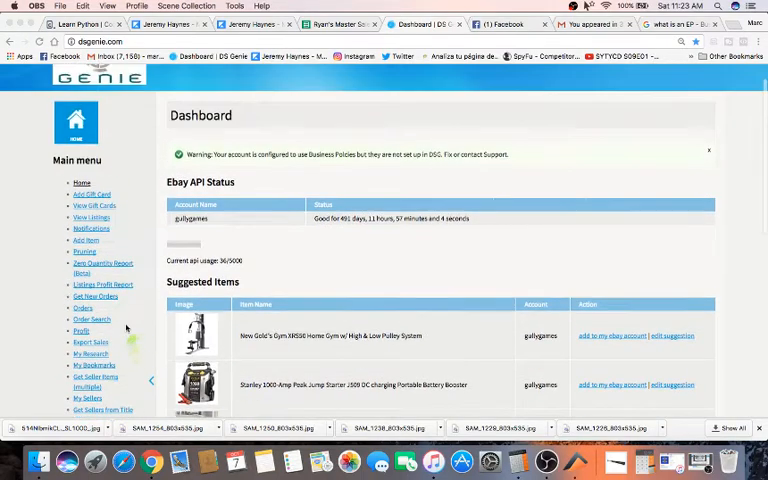
mouse_move(369, 140)
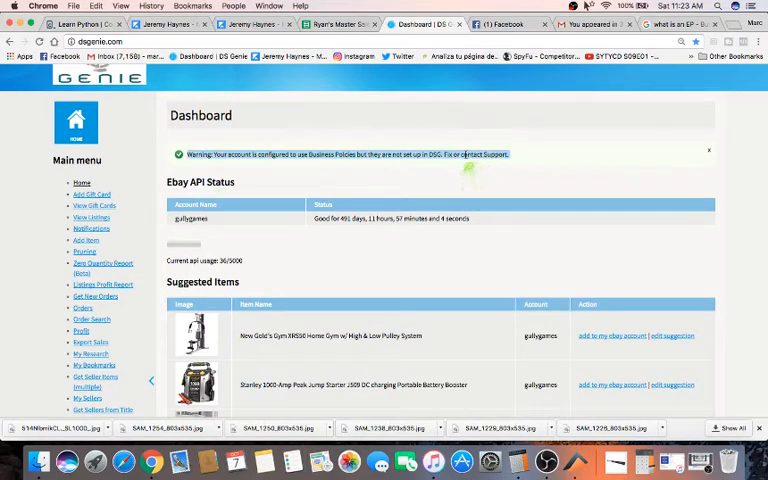
scroll("down", 3)
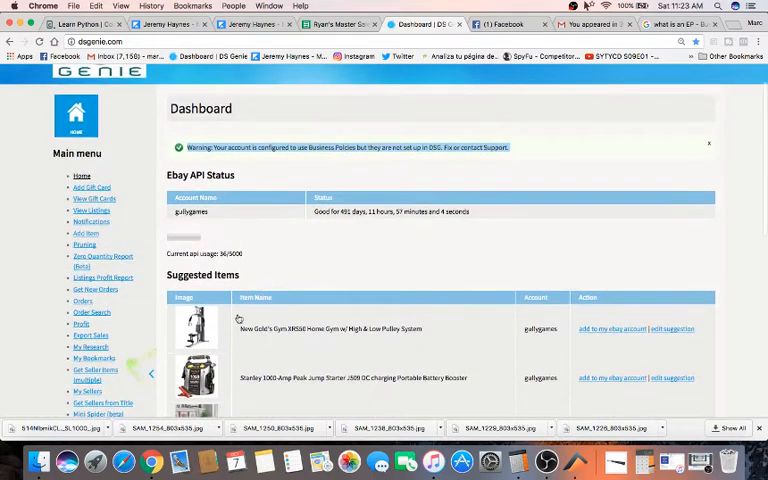
scroll("down", 3)
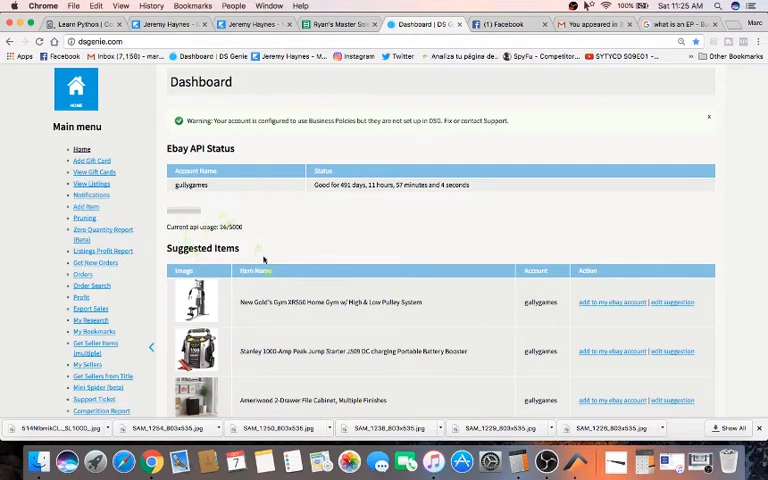
scroll("down", 3)
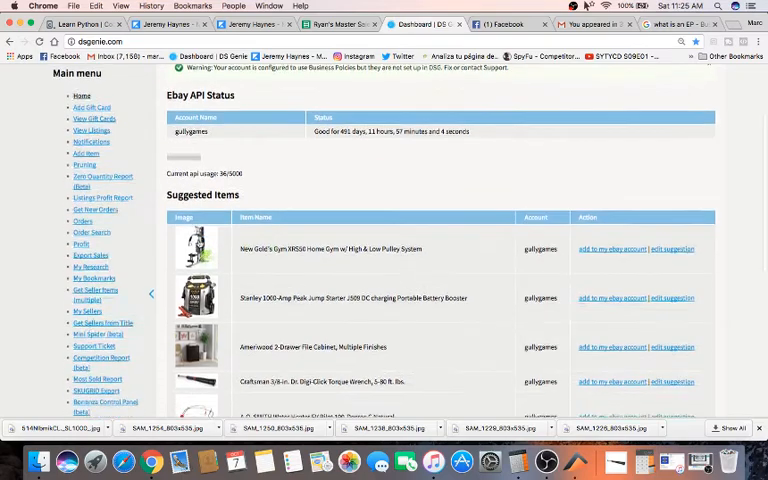
scroll("down", 3)
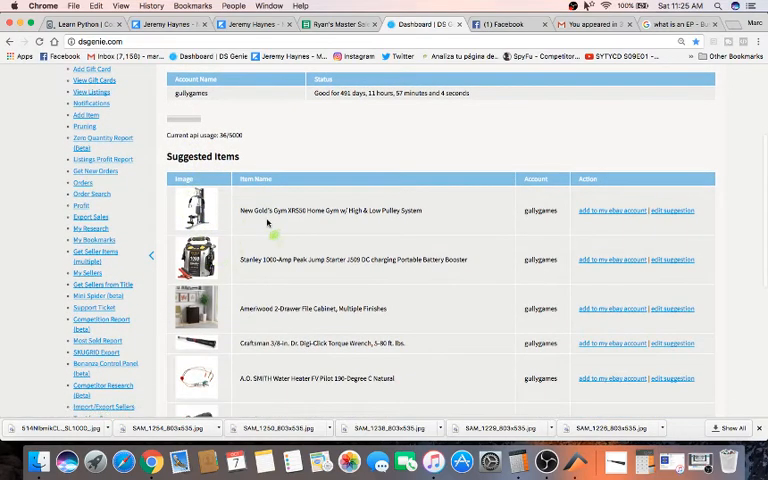
scroll("down", 3)
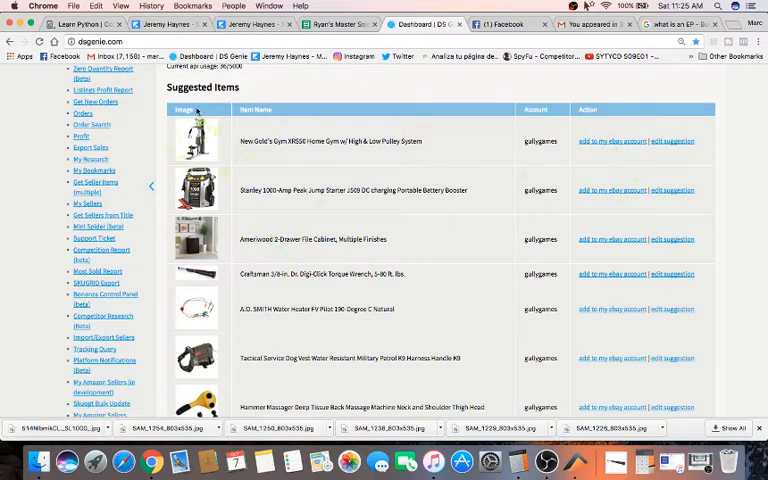
mouse_move(545, 137)
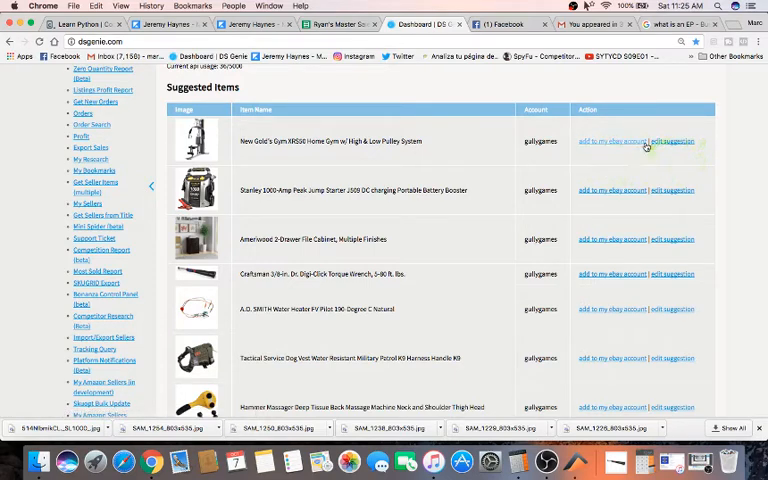
mouse_move(706, 155)
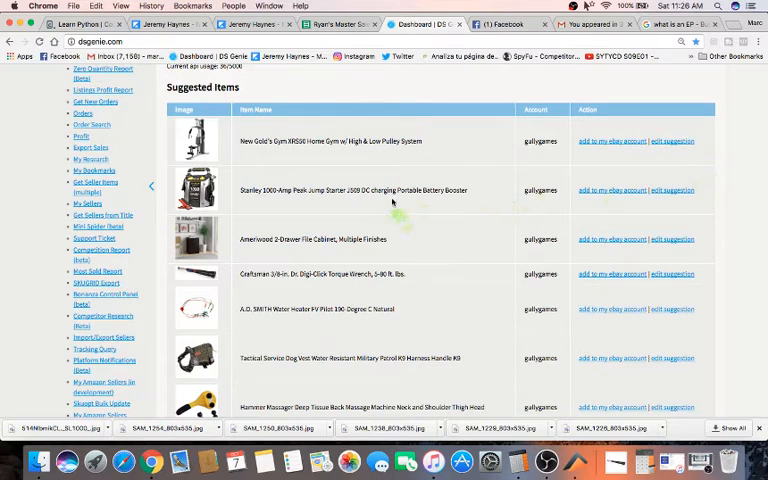
scroll("down", 3)
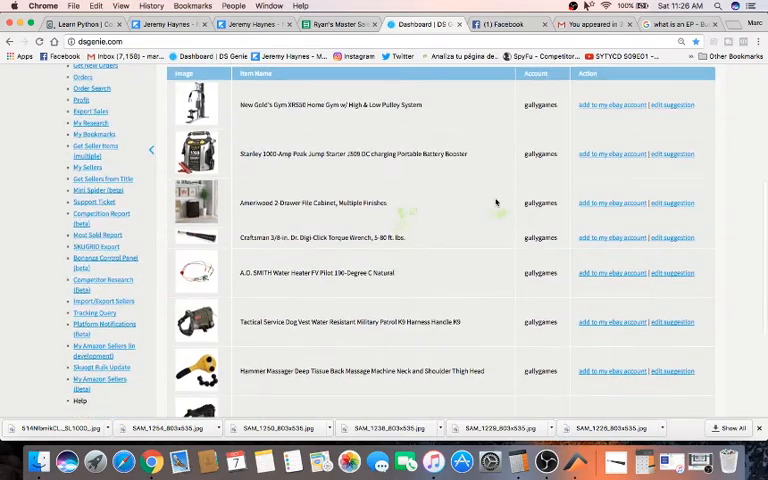
scroll("down", 3)
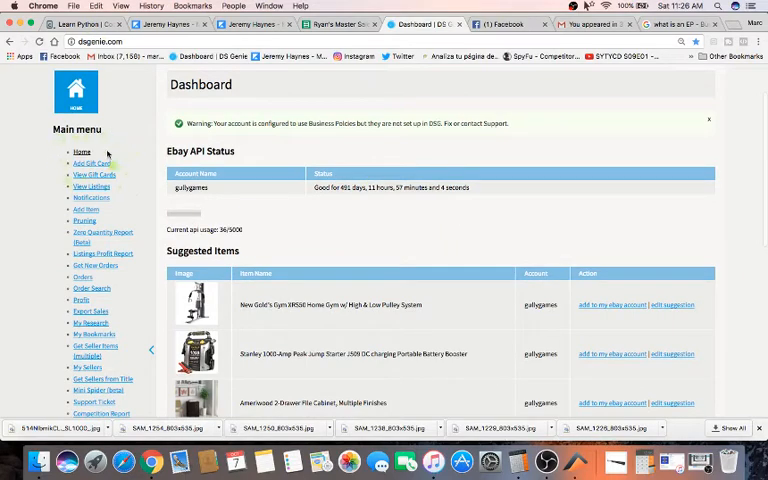
scroll("down", 3)
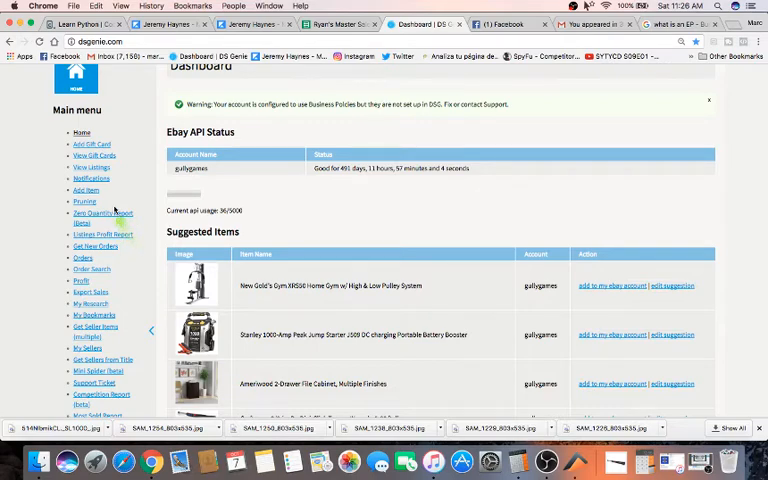
scroll("down", 3)
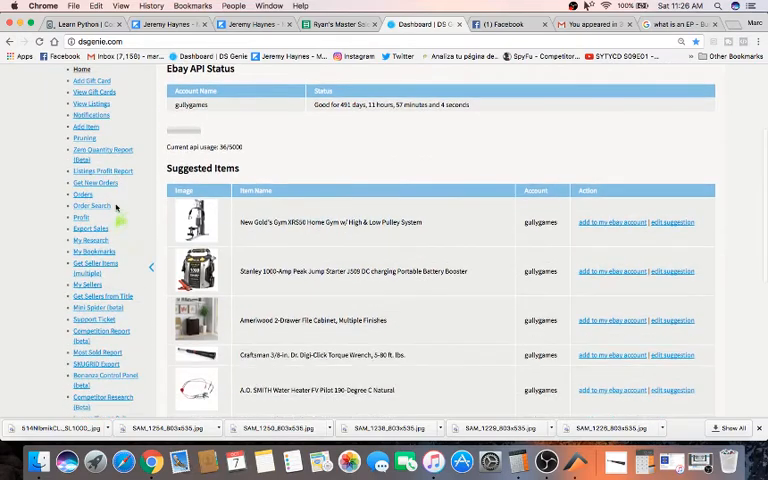
scroll("down", 3)
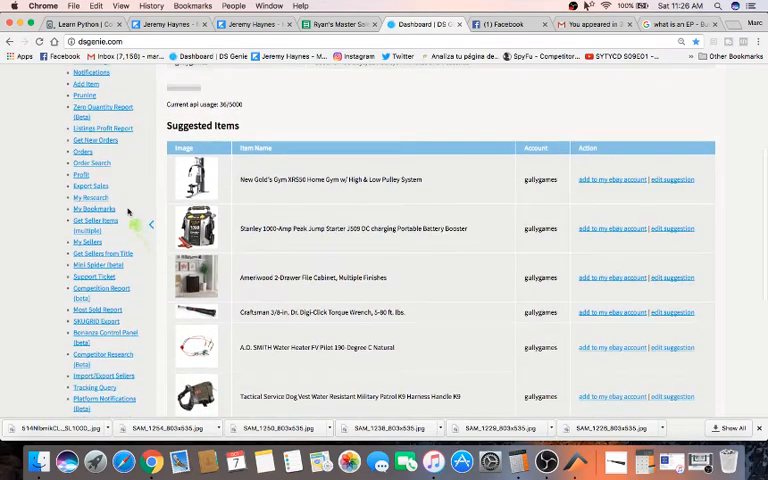
scroll("down", 3)
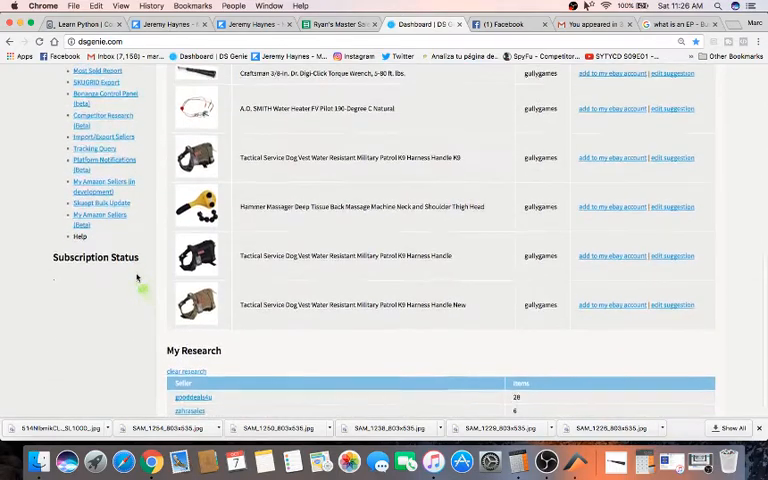
scroll("down", 3)
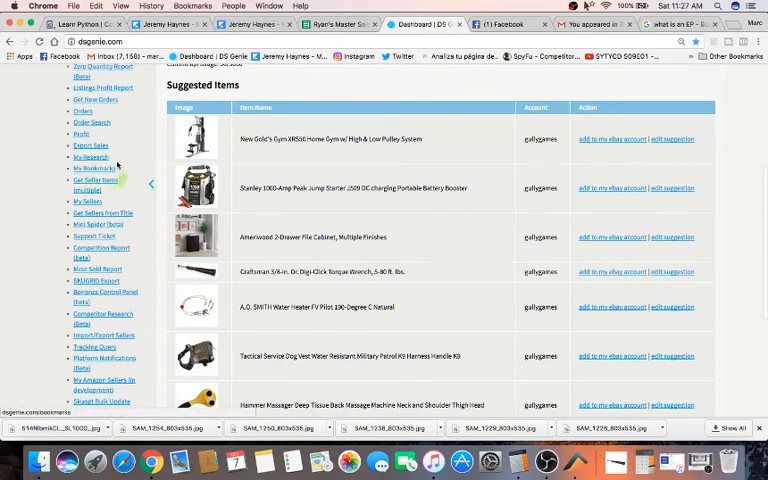
scroll("up", 3)
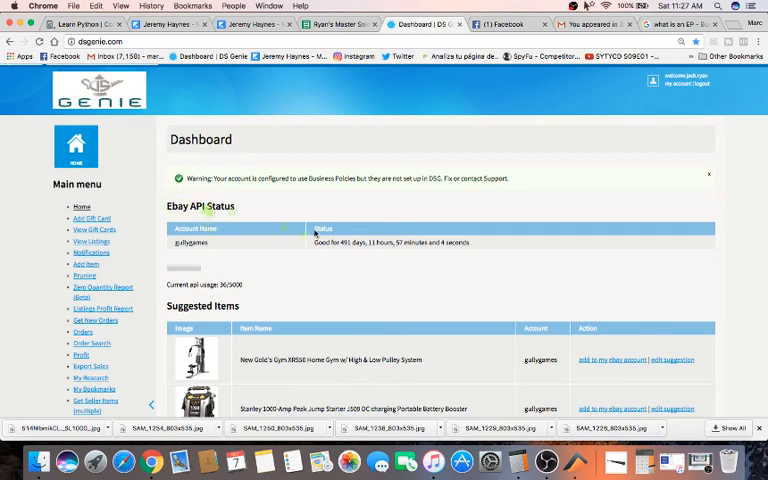
mouse_move(492, 363)
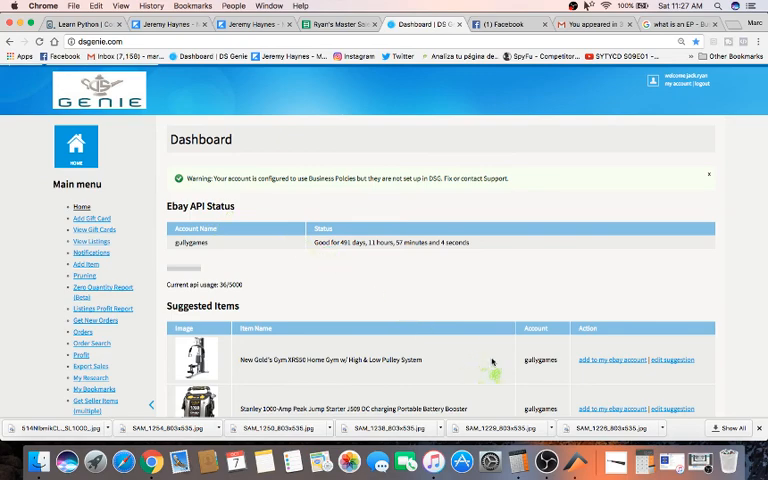